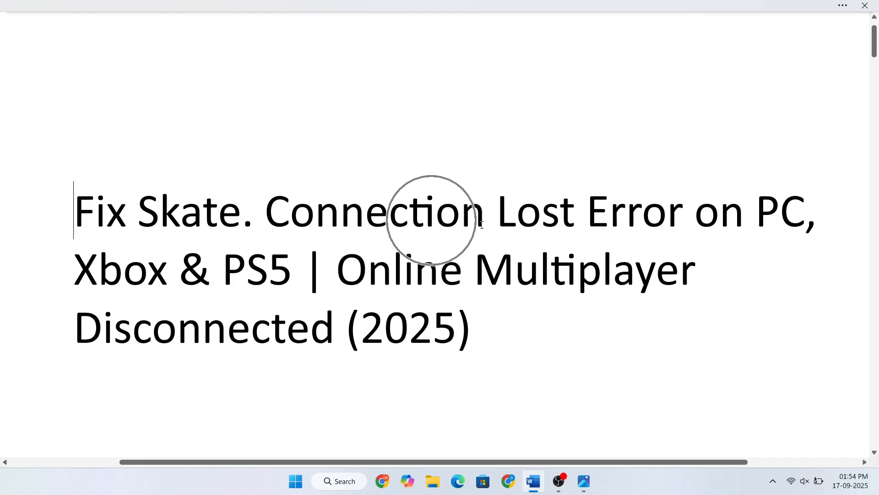
mouse_move(740, 245)
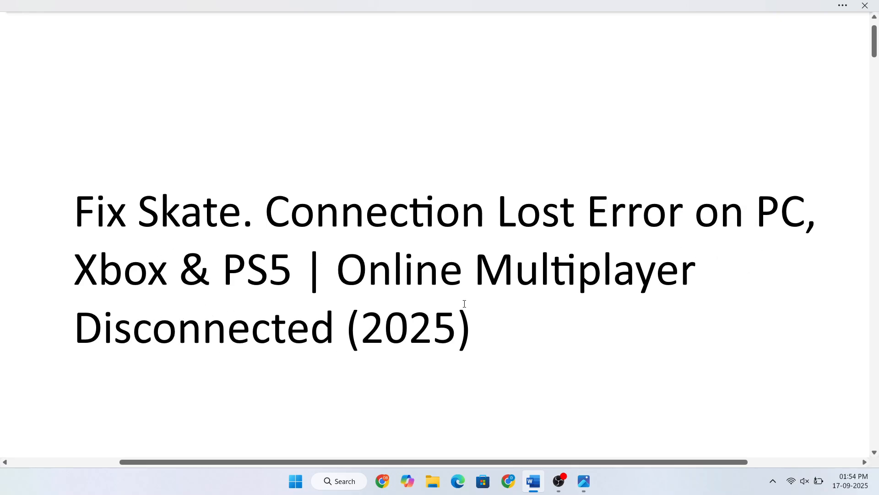
mouse_move(311, 359)
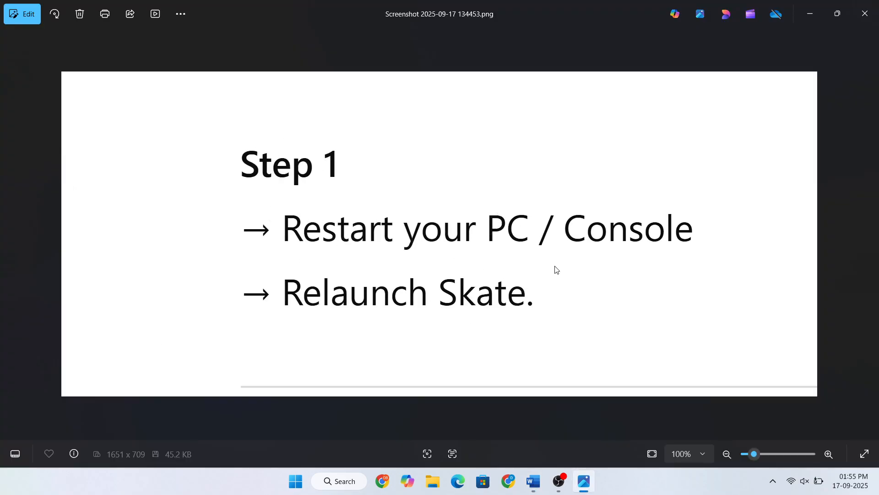
mouse_move(454, 322)
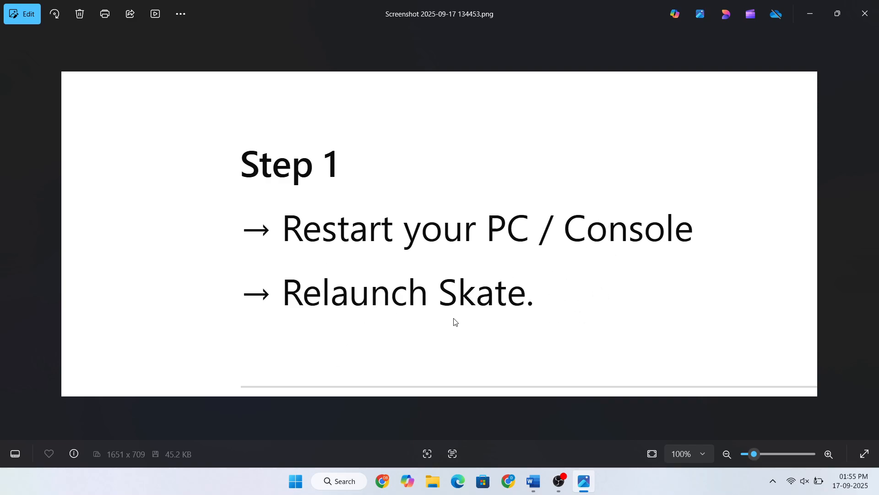
mouse_move(464, 321)
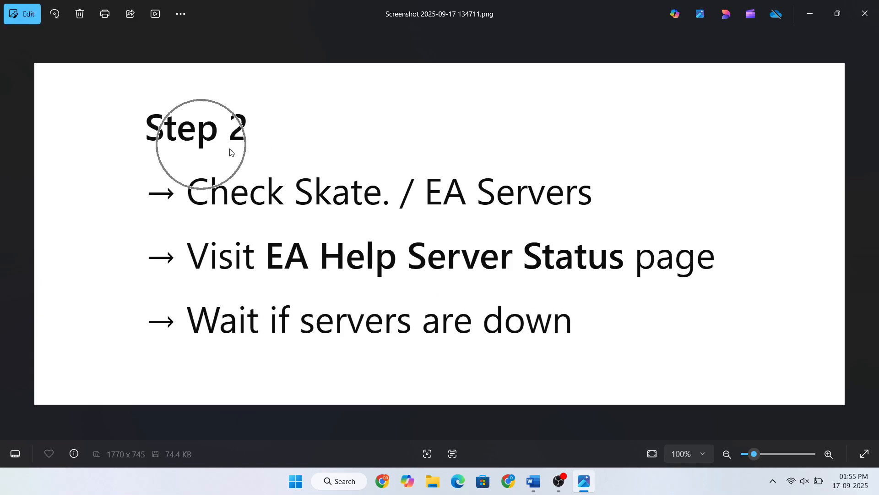
mouse_move(516, 218)
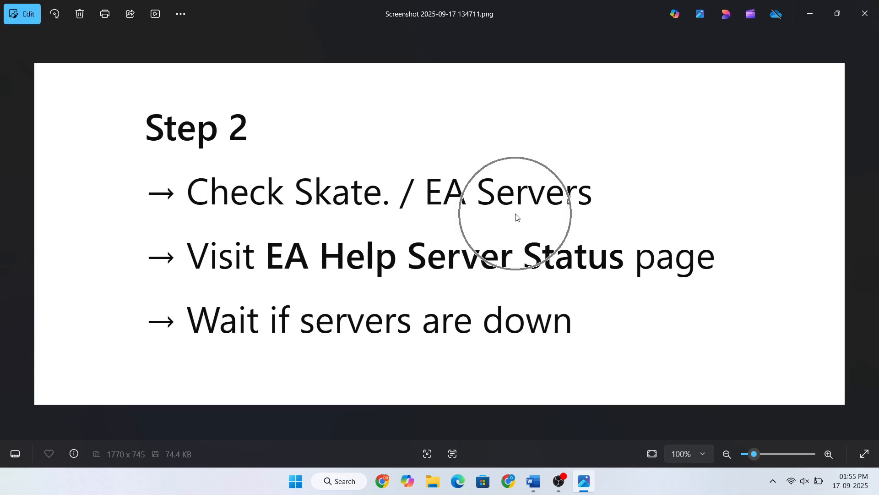
mouse_move(397, 289)
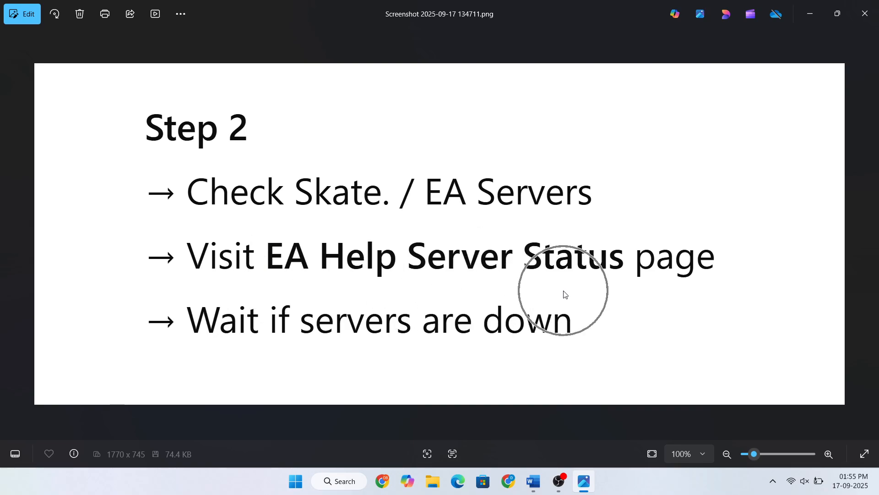
mouse_move(349, 349)
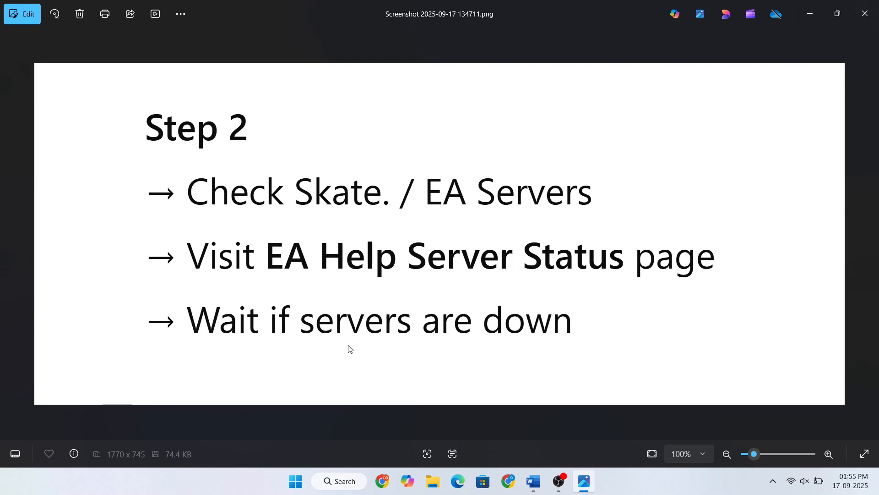
Advance from the Step 1 restart screenshot to the Step 2 EA servers screenshot
left_click(402, 359)
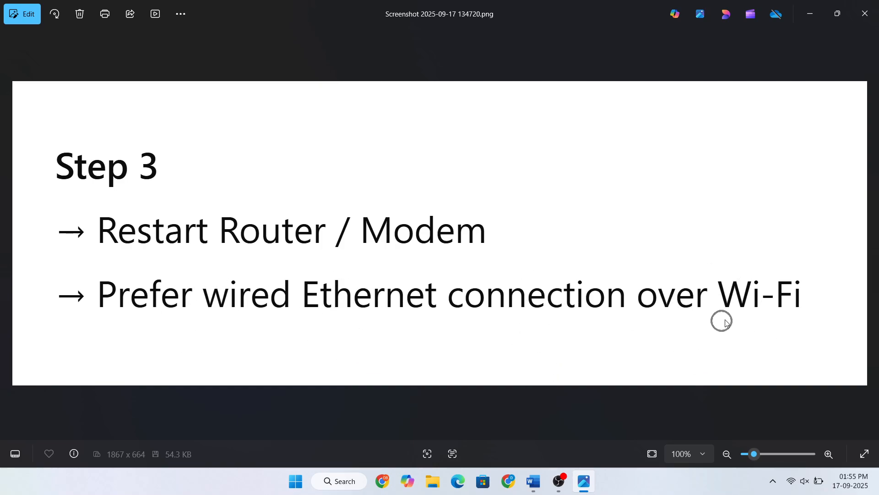
mouse_move(728, 323)
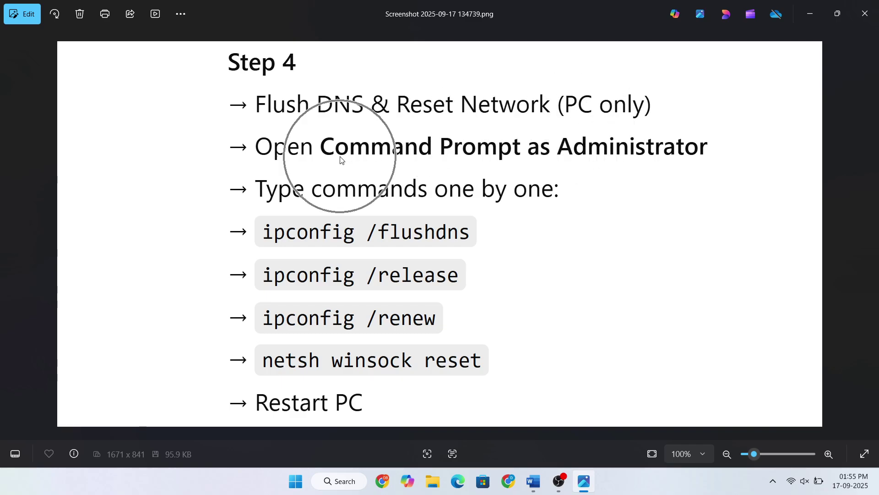
mouse_move(566, 179)
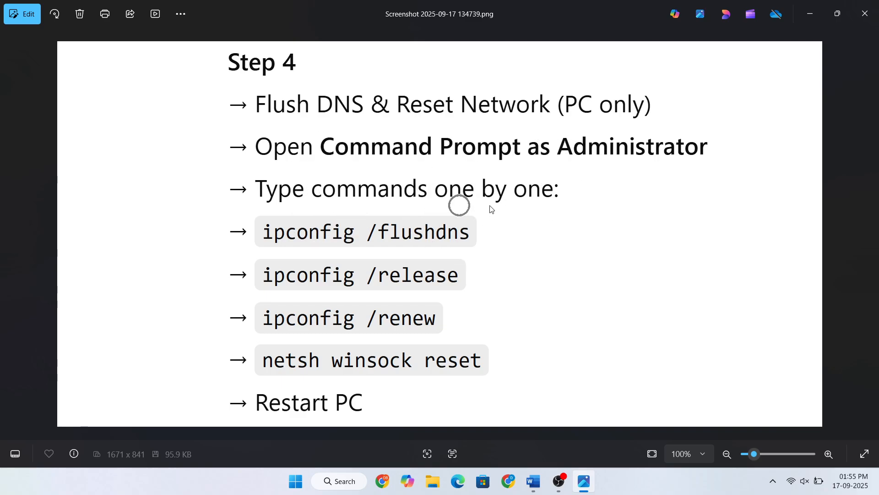
mouse_move(379, 248)
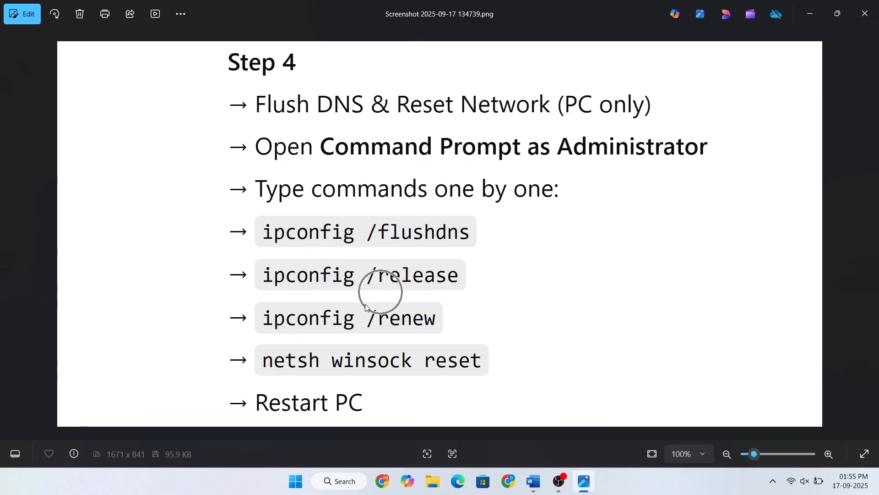
mouse_move(394, 378)
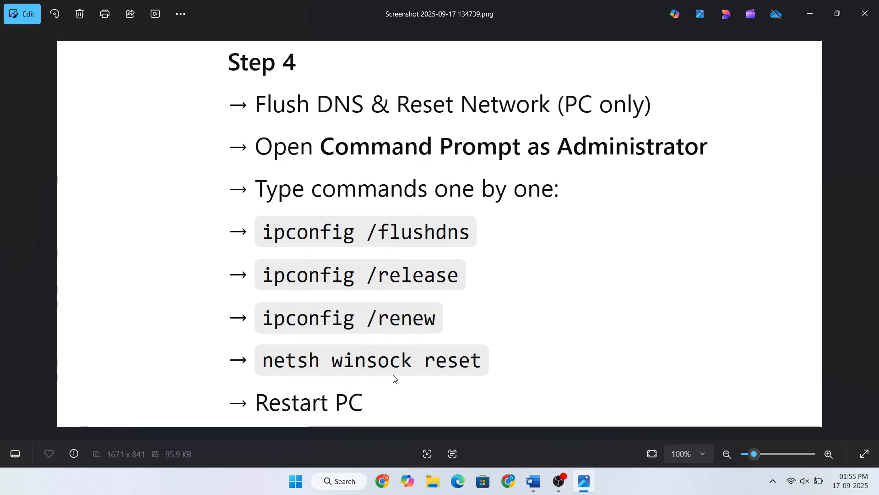
Advance past the Step 4 DNS flush commands to the Step 5 VPN/proxy screenshot
left_click(335, 415)
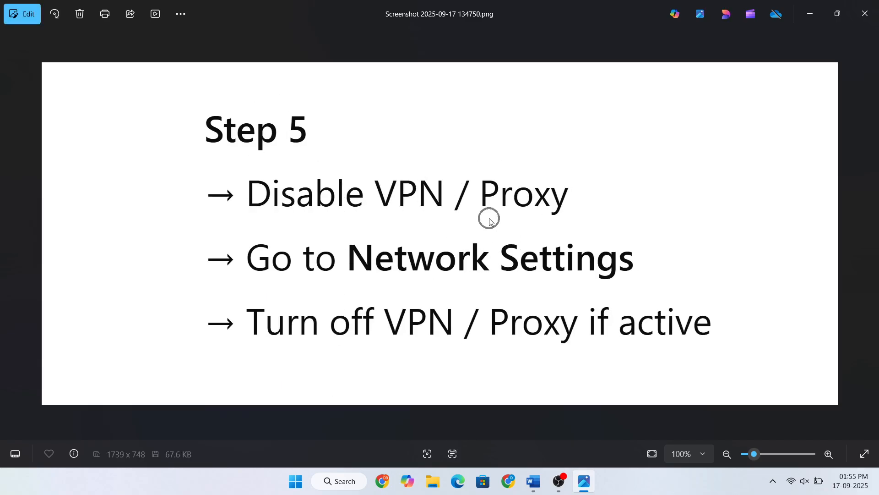
mouse_move(446, 285)
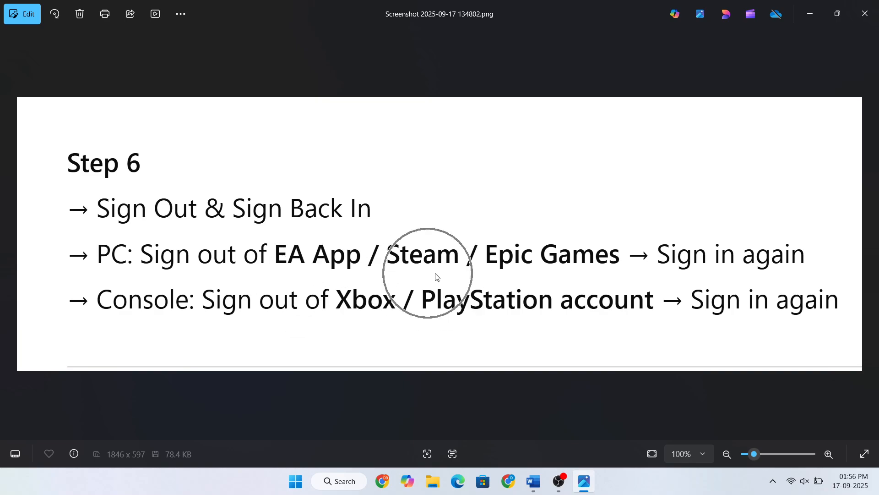
mouse_move(717, 280)
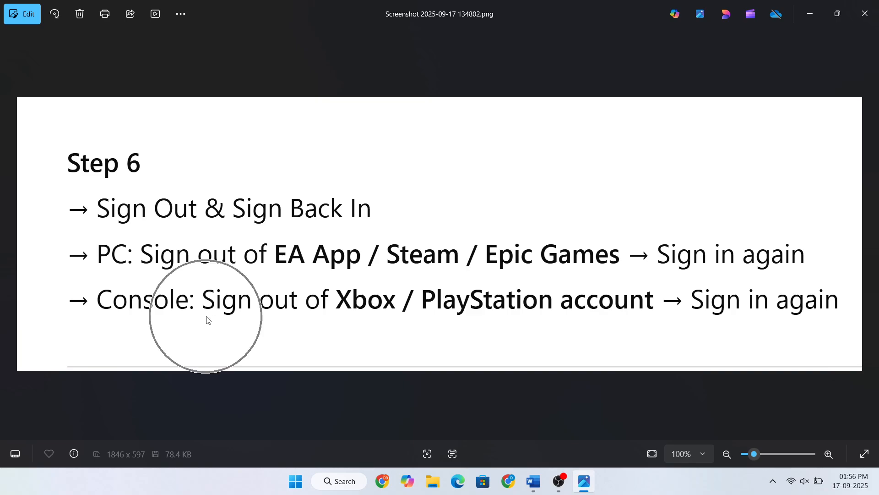
mouse_move(578, 324)
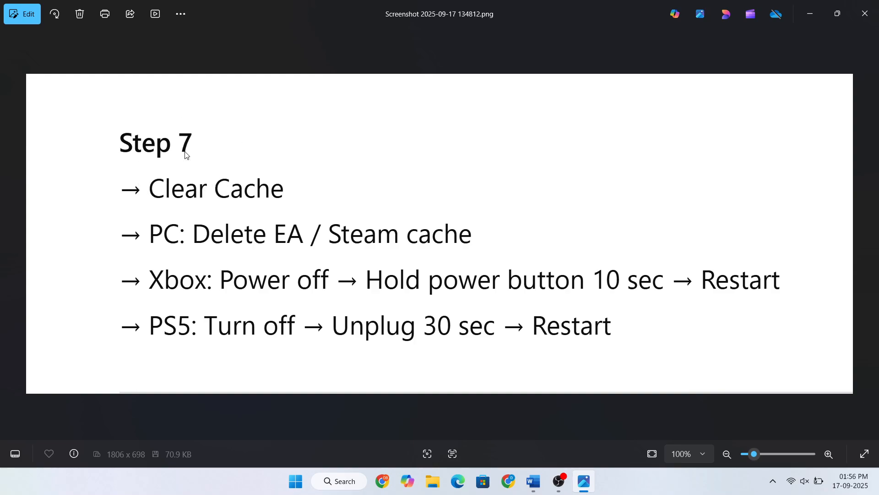
mouse_move(208, 261)
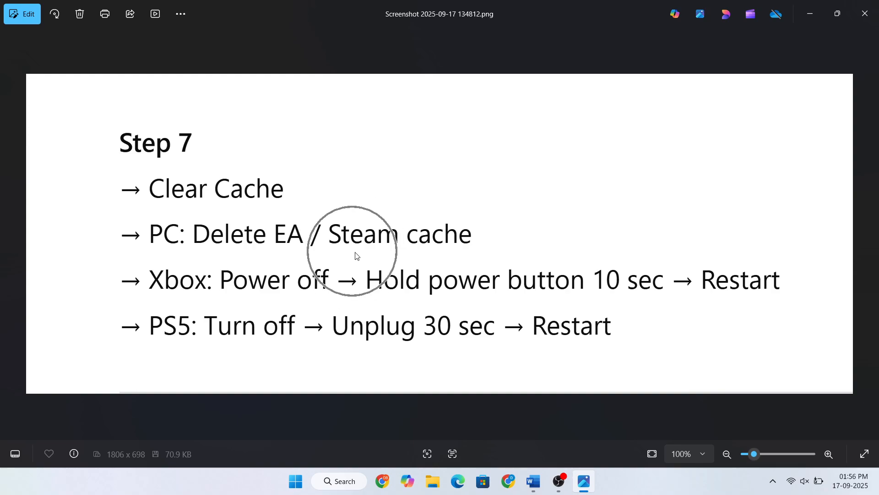
mouse_move(309, 302)
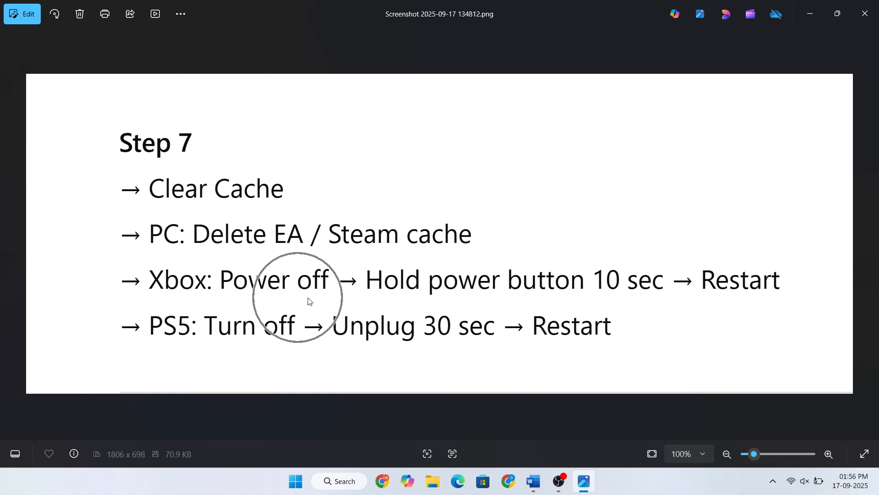
mouse_move(615, 295)
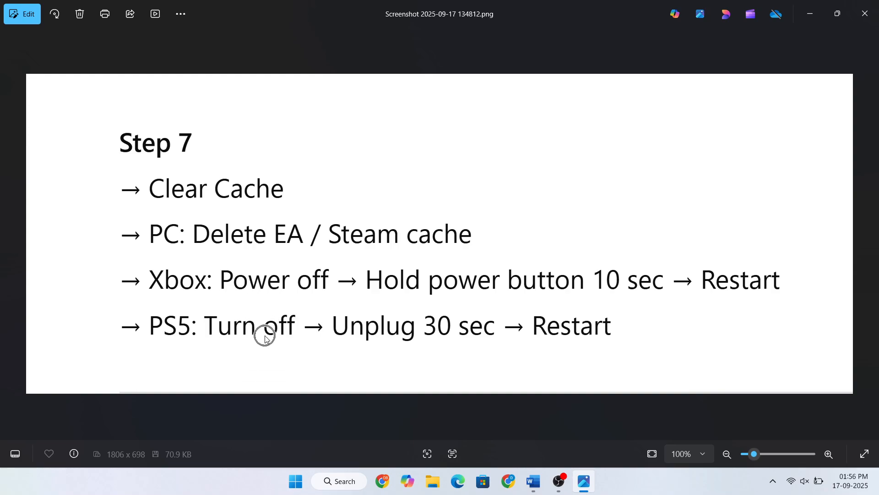
mouse_move(553, 351)
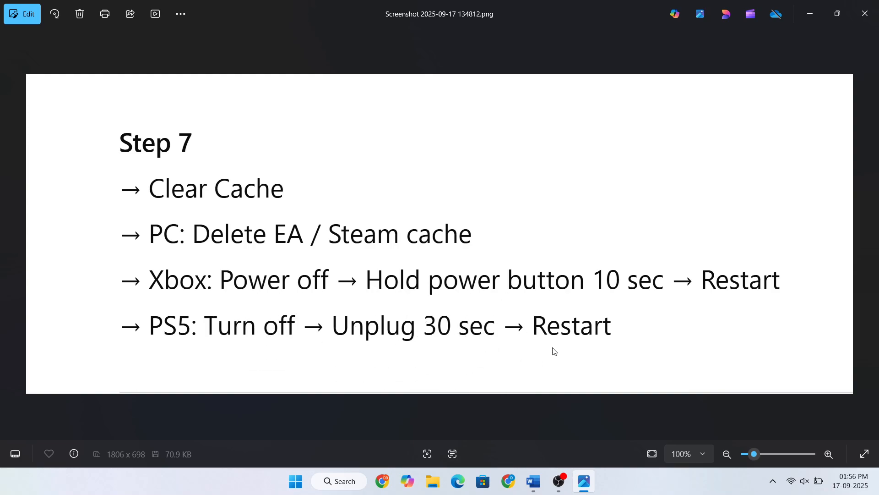
mouse_move(559, 351)
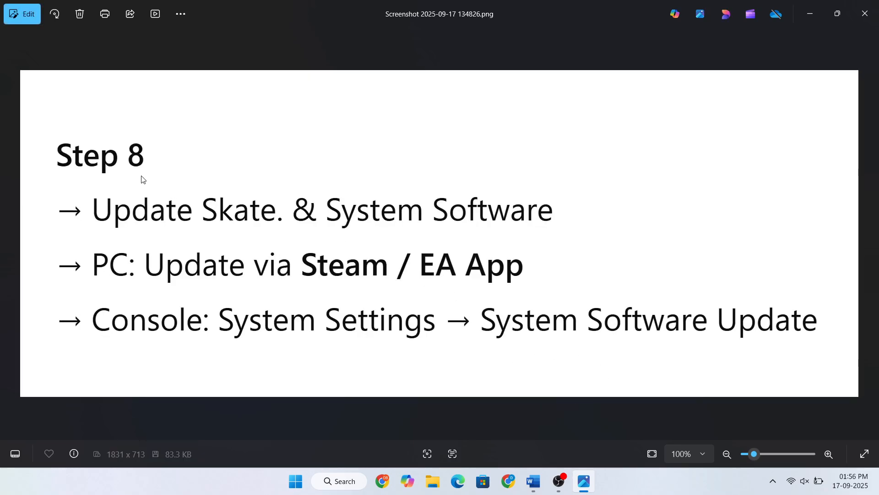
mouse_move(302, 238)
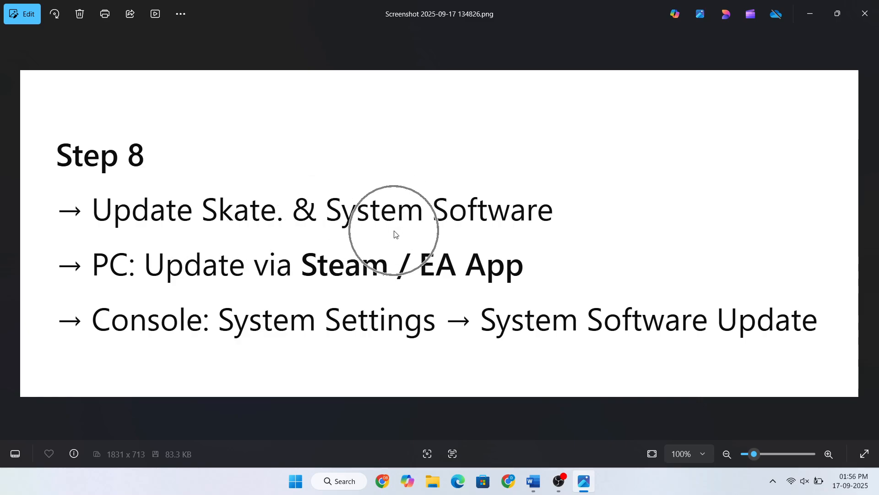
mouse_move(359, 287)
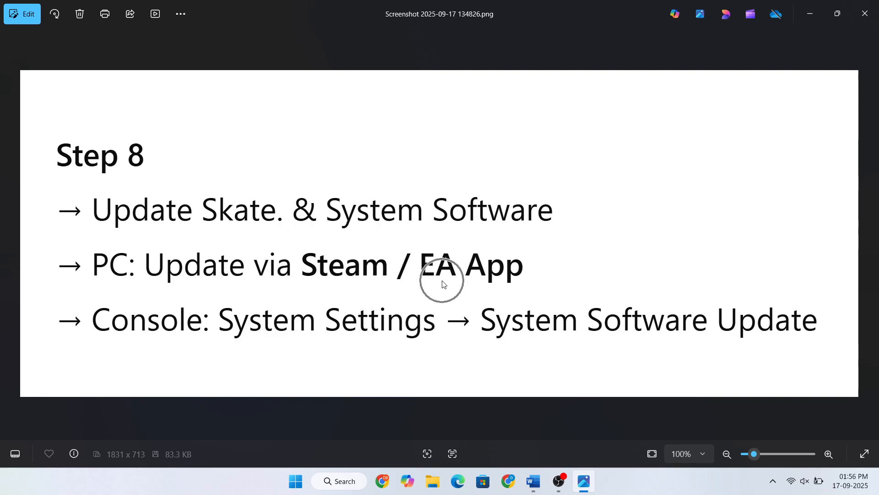
mouse_move(365, 347)
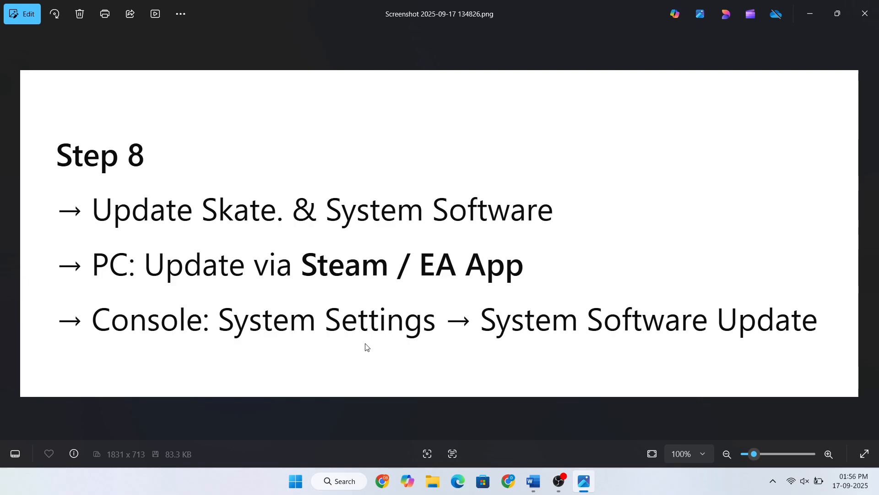
mouse_move(609, 342)
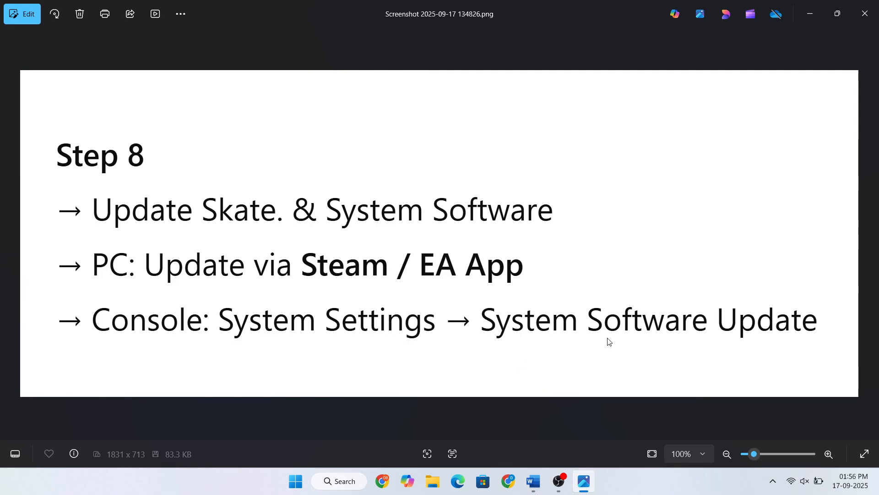
mouse_move(703, 339)
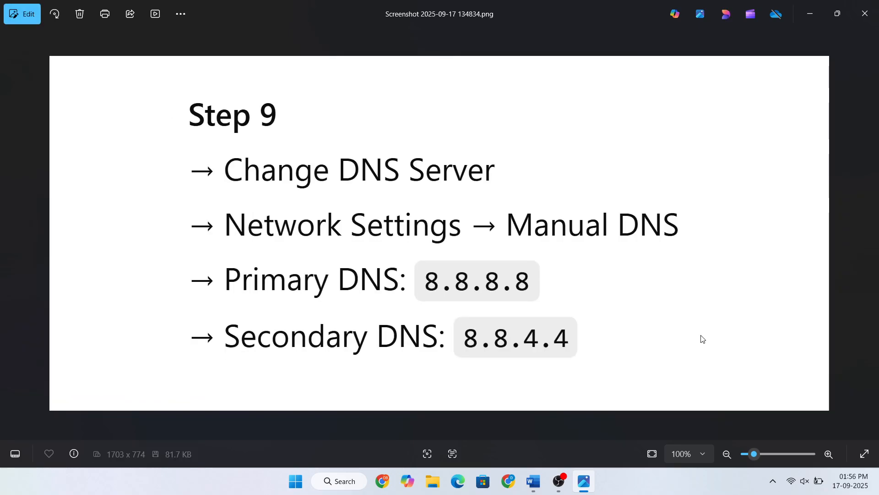
mouse_move(280, 185)
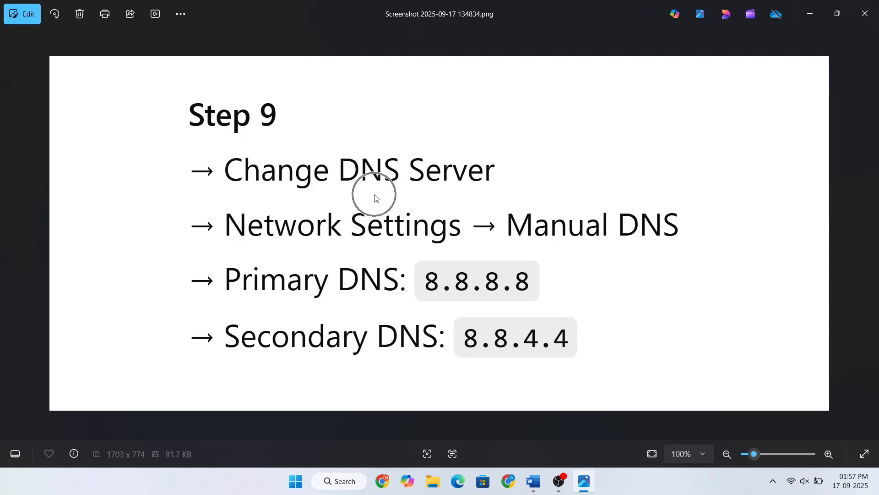
mouse_move(571, 243)
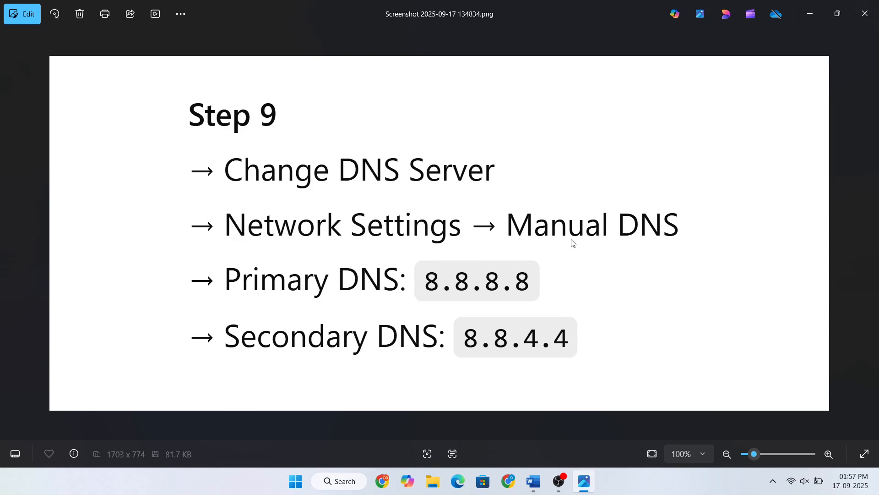
mouse_move(327, 285)
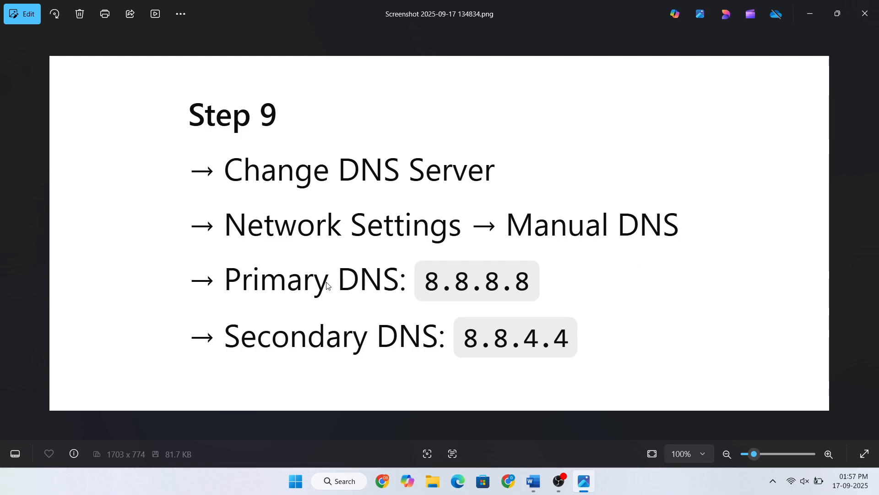
Advance to the Step 9 screenshot showing manual DNS 8.8.8.8 and 8.8.4.4
left_click(489, 297)
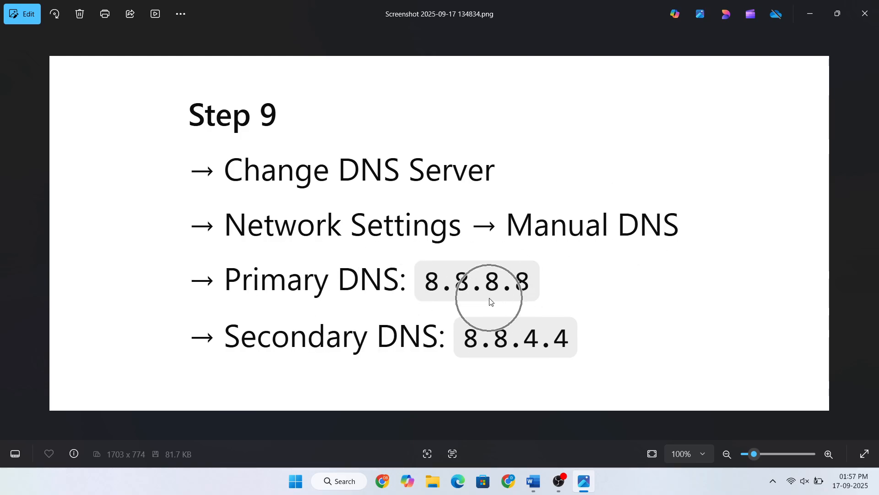
mouse_move(395, 355)
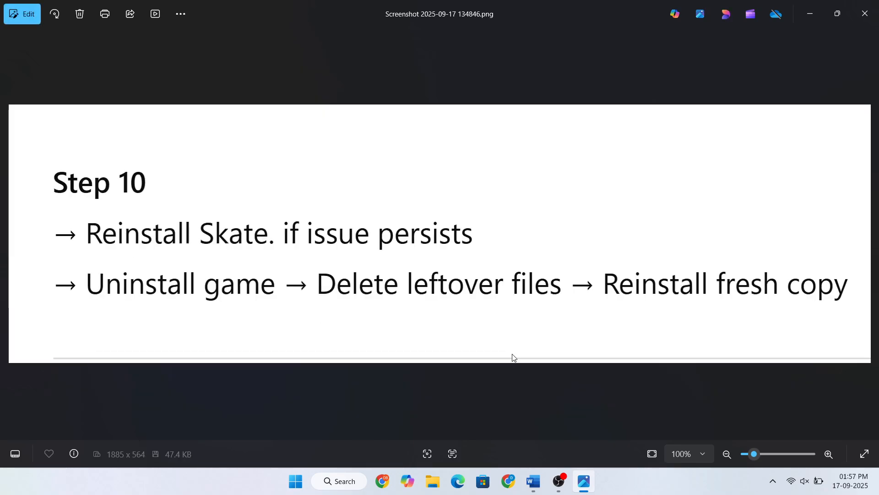
mouse_move(218, 268)
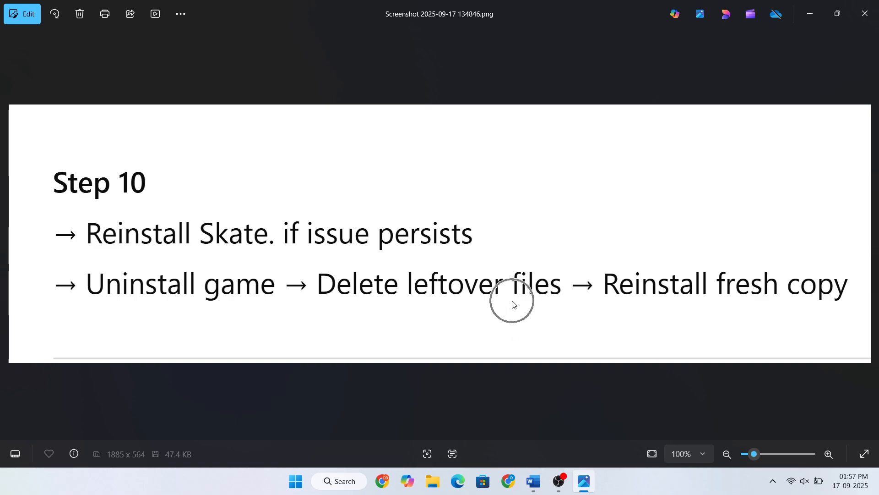
mouse_move(772, 306)
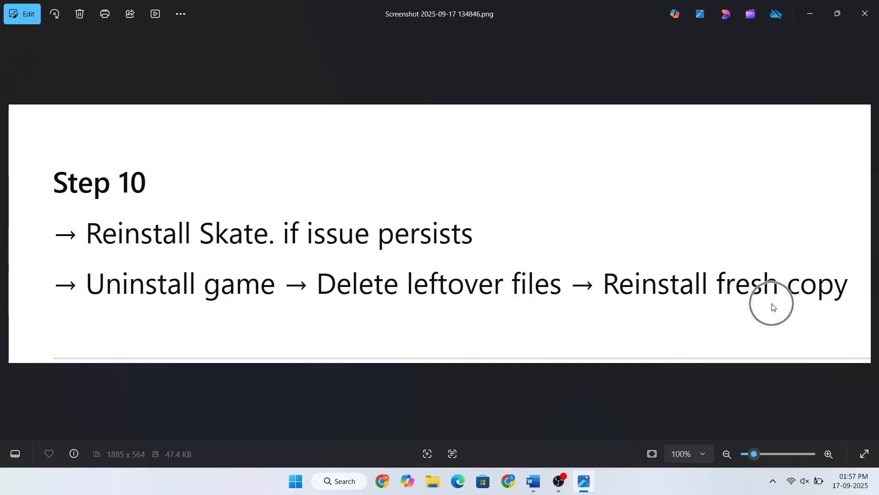